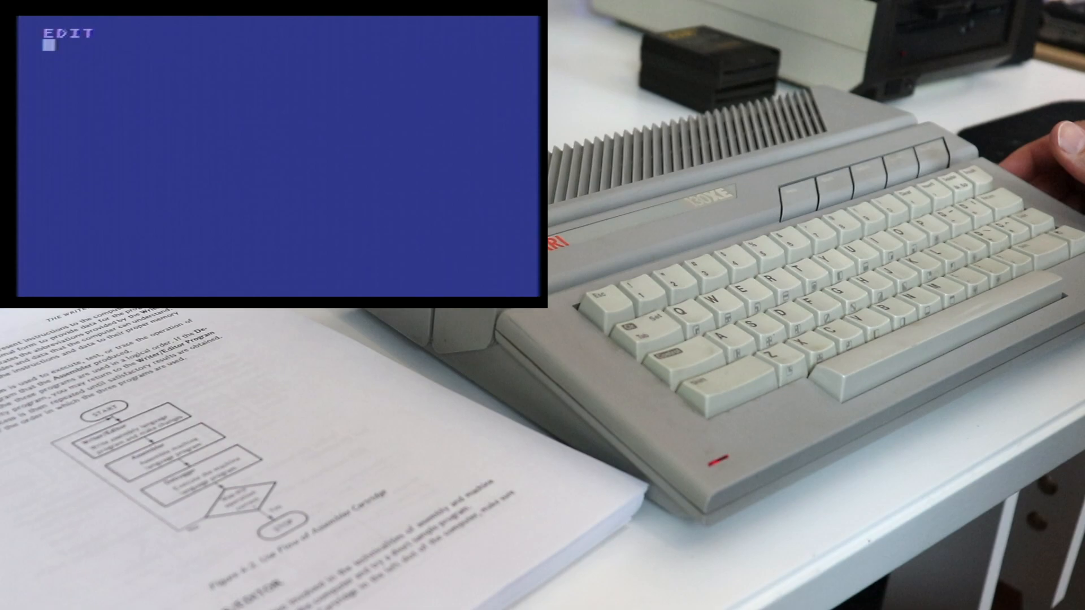
- Enter line 10 as LOOP LDA #0 followed by a comment
{"action": "type", "text": "10 LOOP LDA"}
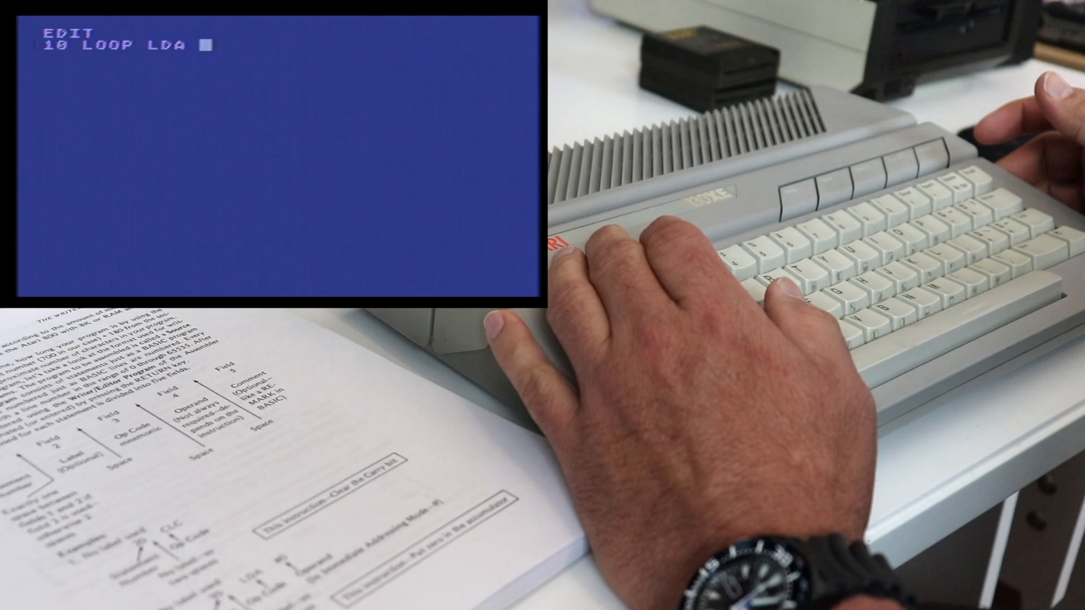
{"action": "type", "text": "#0"}
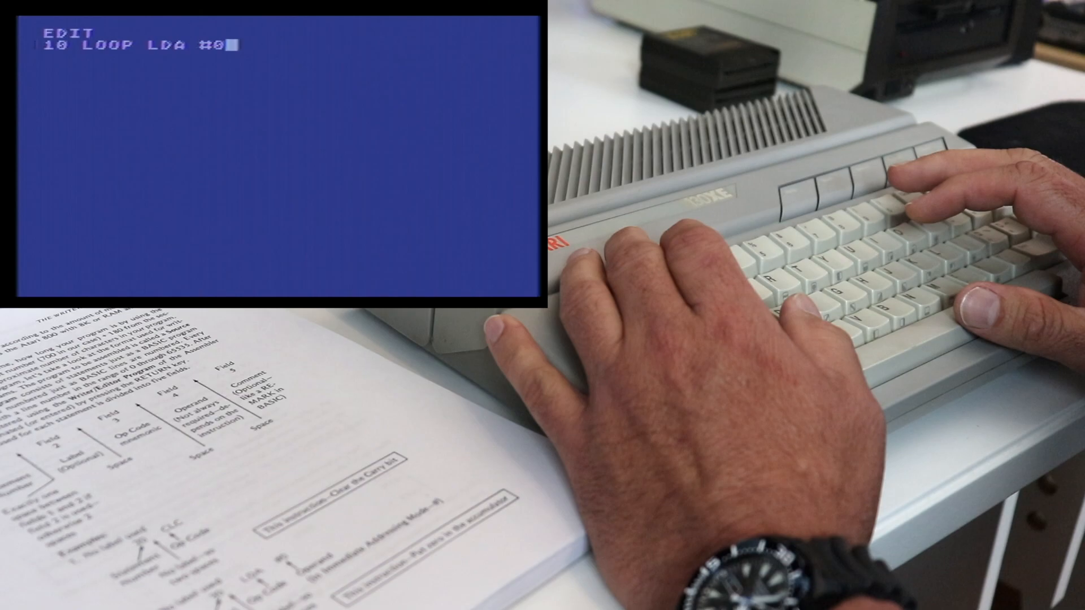
{"action": "key", "text": "space"}
{"action": "type", "text": "10"}
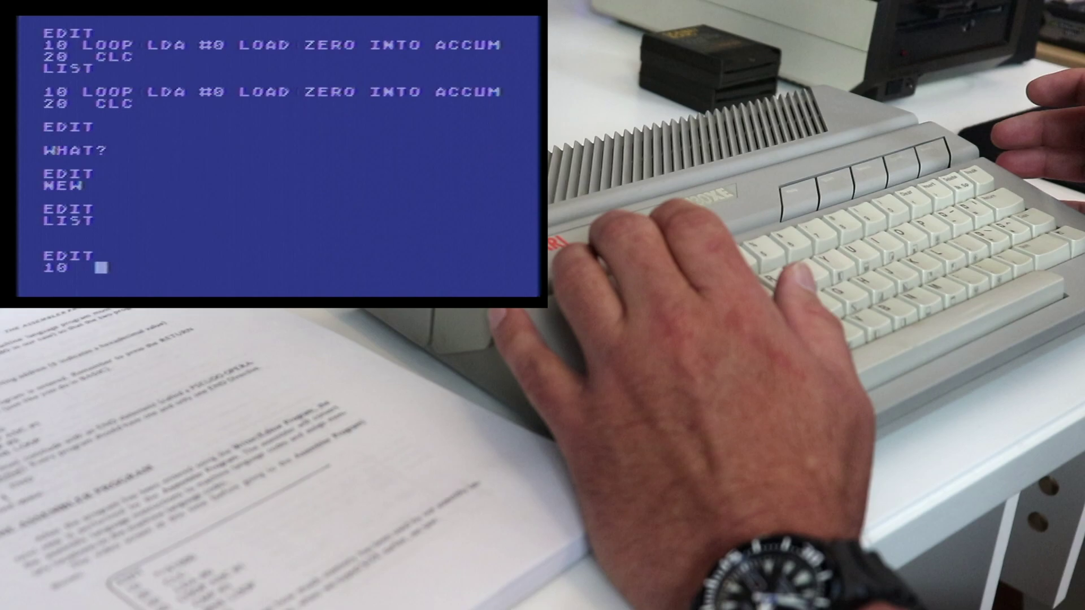
- Enter lines 10 *=$1000 through 40 LOOP ADC #1, committing line 40
{"action": "type", "text": "*=$1000"}
{"action": "type", "text": "LOOP ADC #1"}
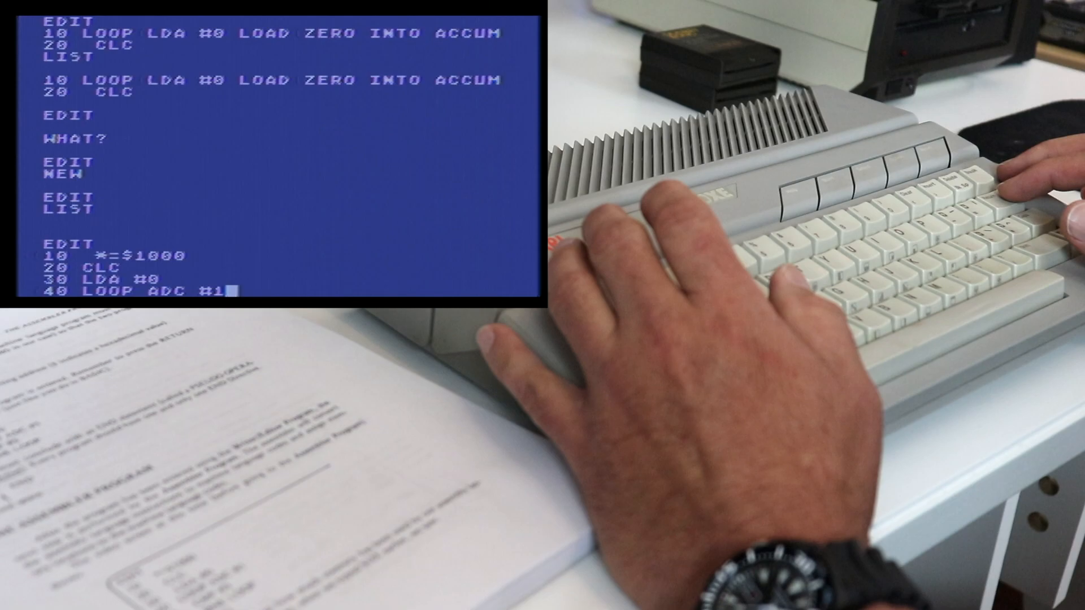
{"action": "key", "text": "Return"}
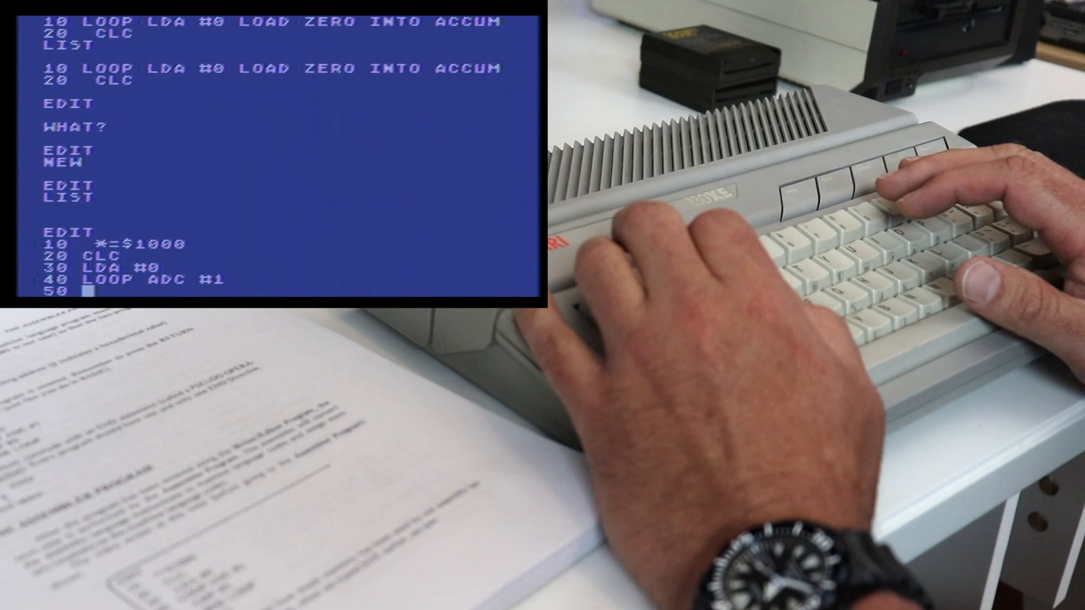